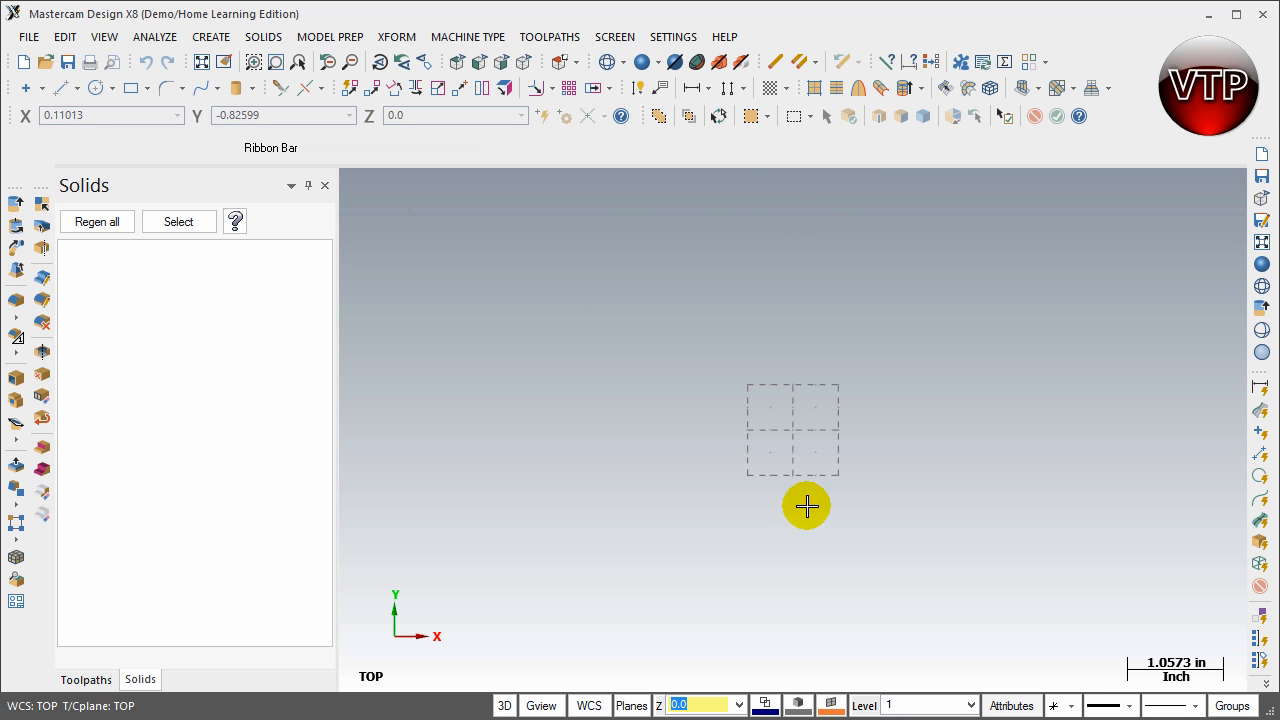
mouse_move(832, 381)
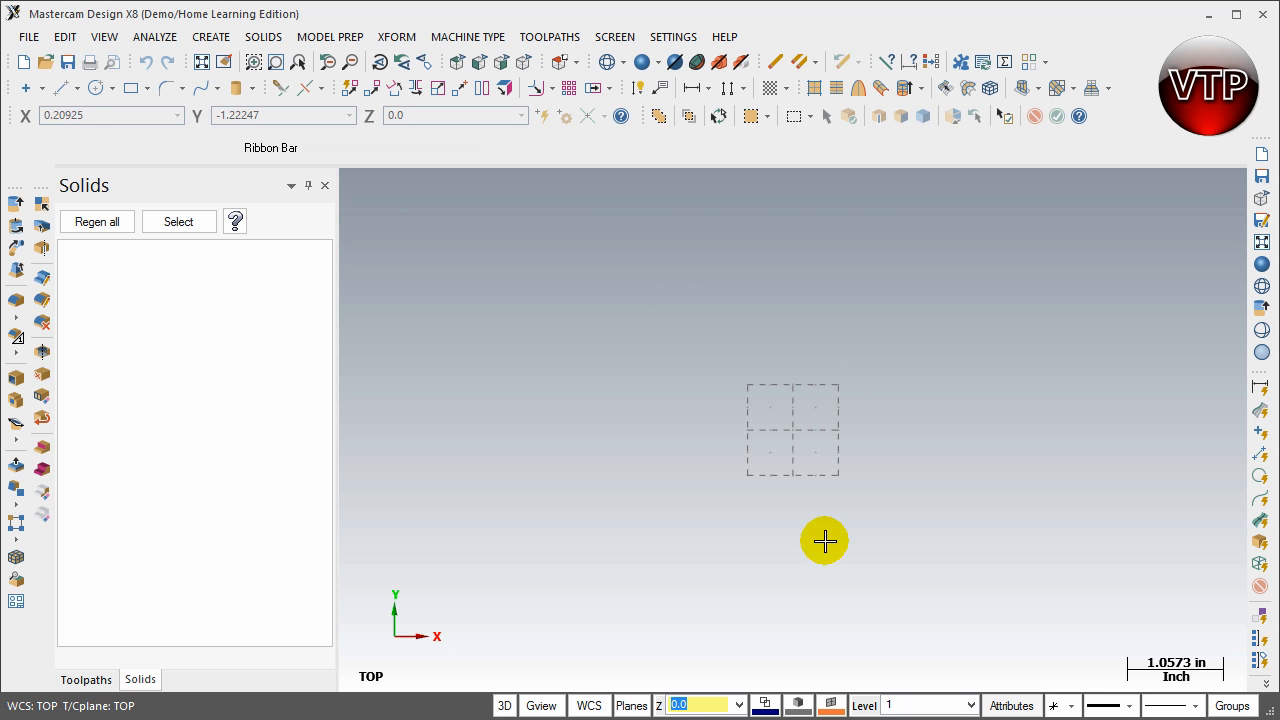
mouse_move(833, 535)
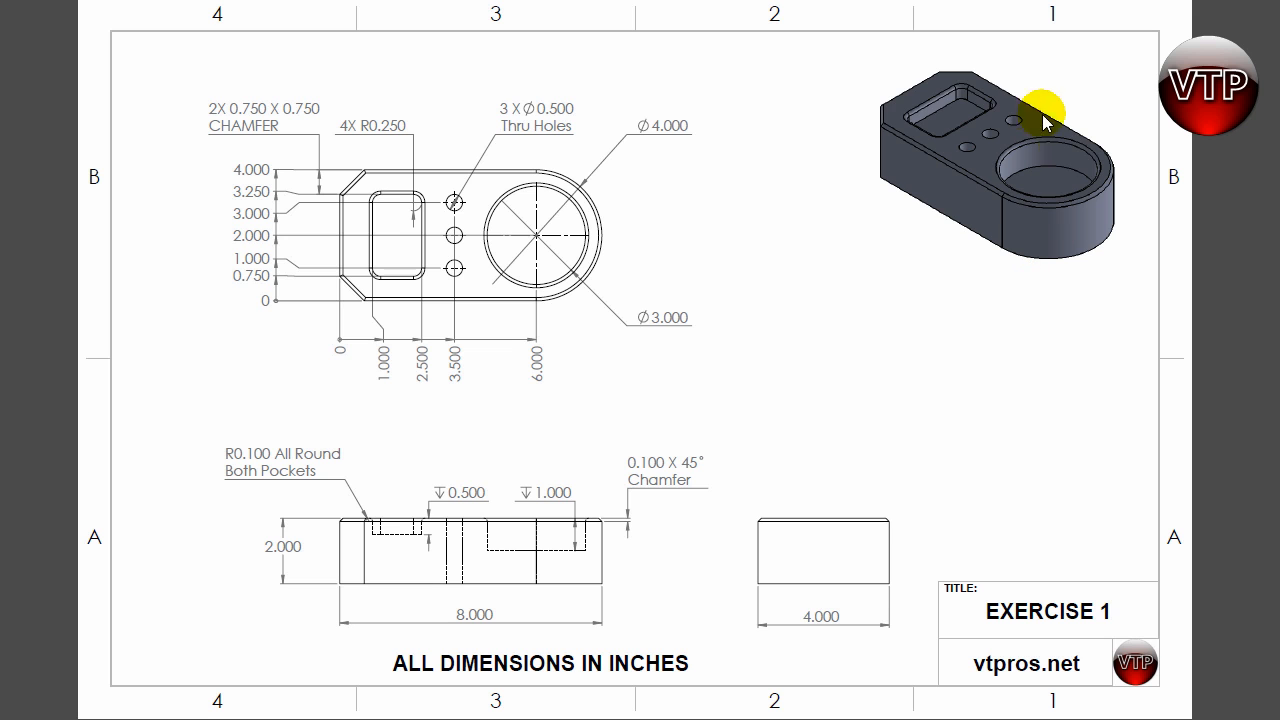
mouse_move(1012, 243)
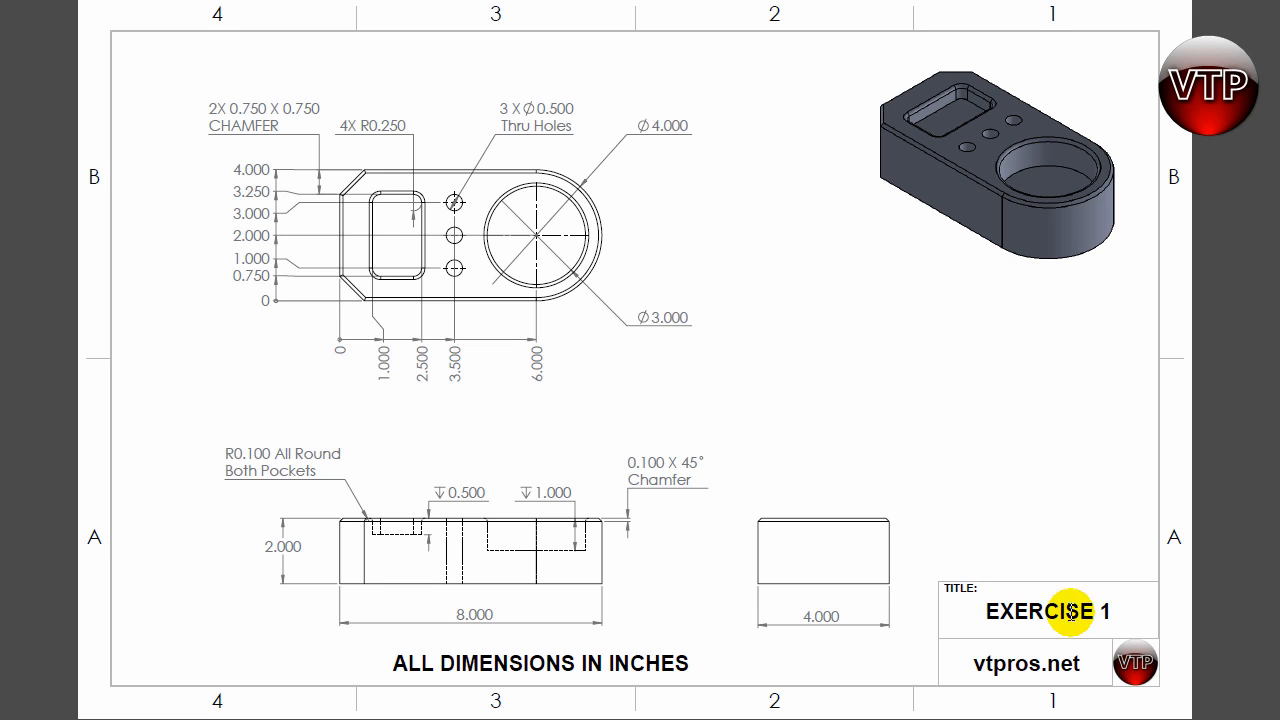
mouse_move(380, 172)
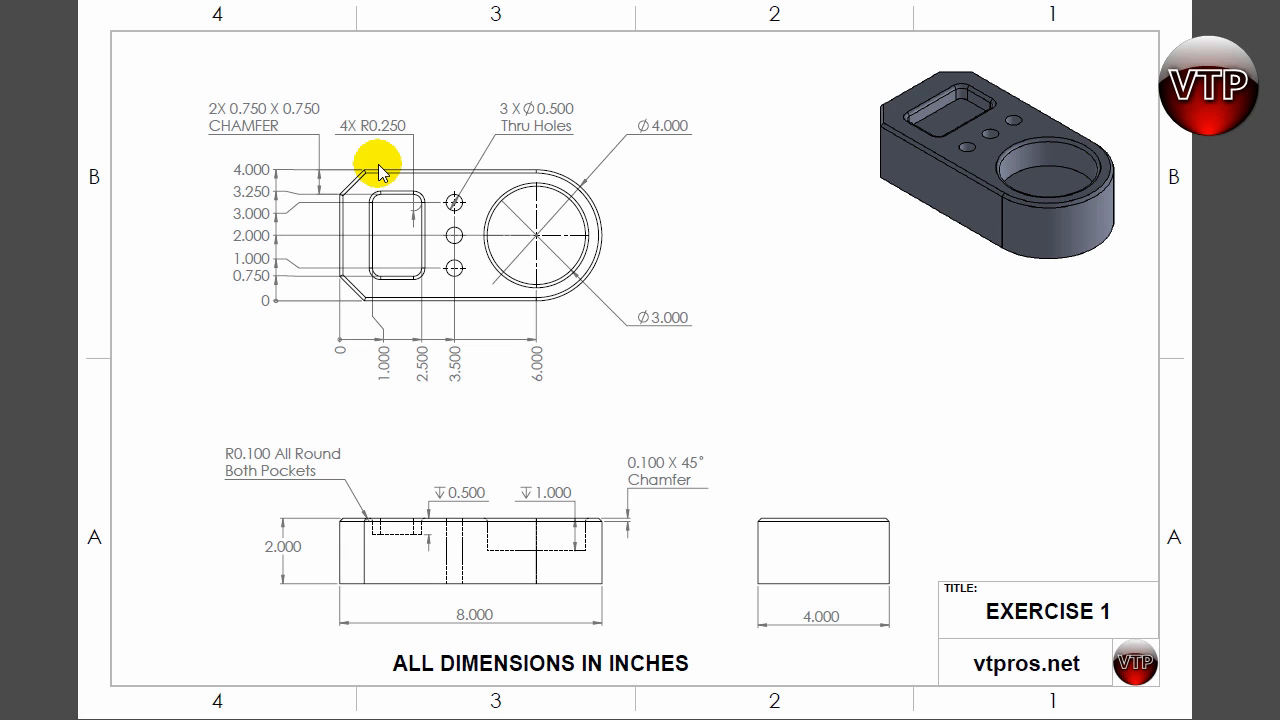
mouse_move(216, 564)
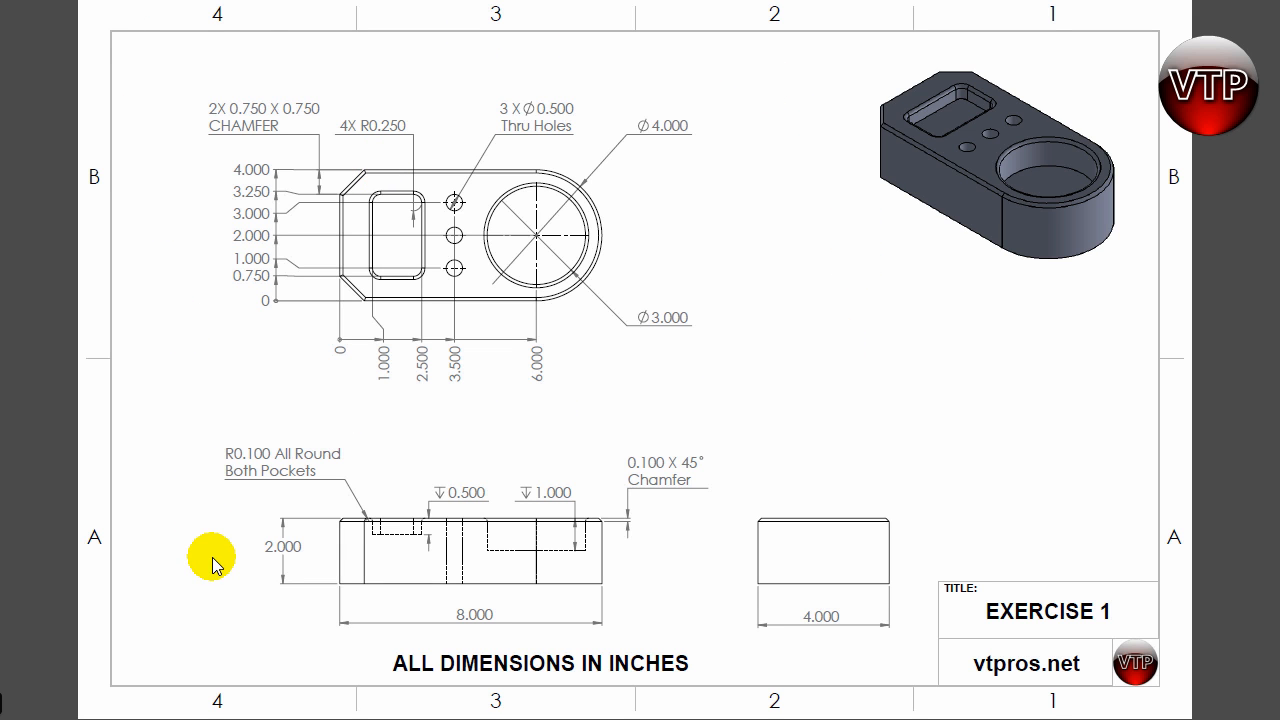
mouse_move(737, 378)
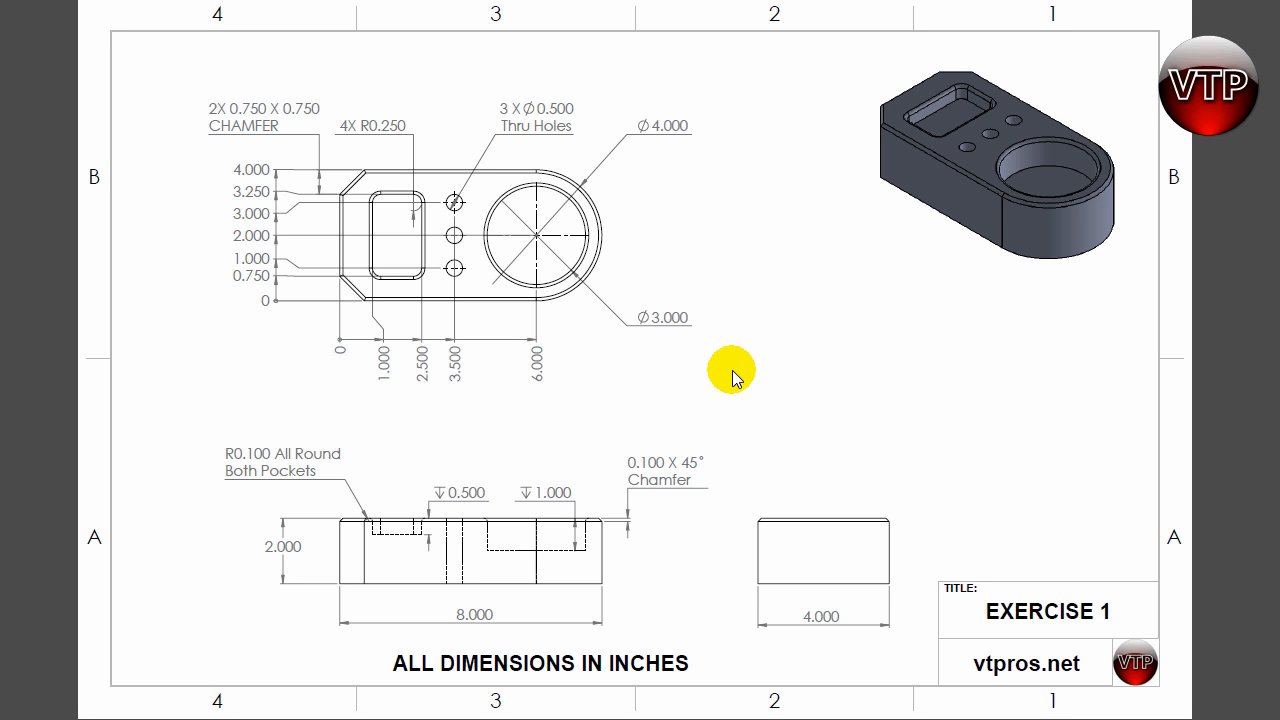
mouse_move(735, 378)
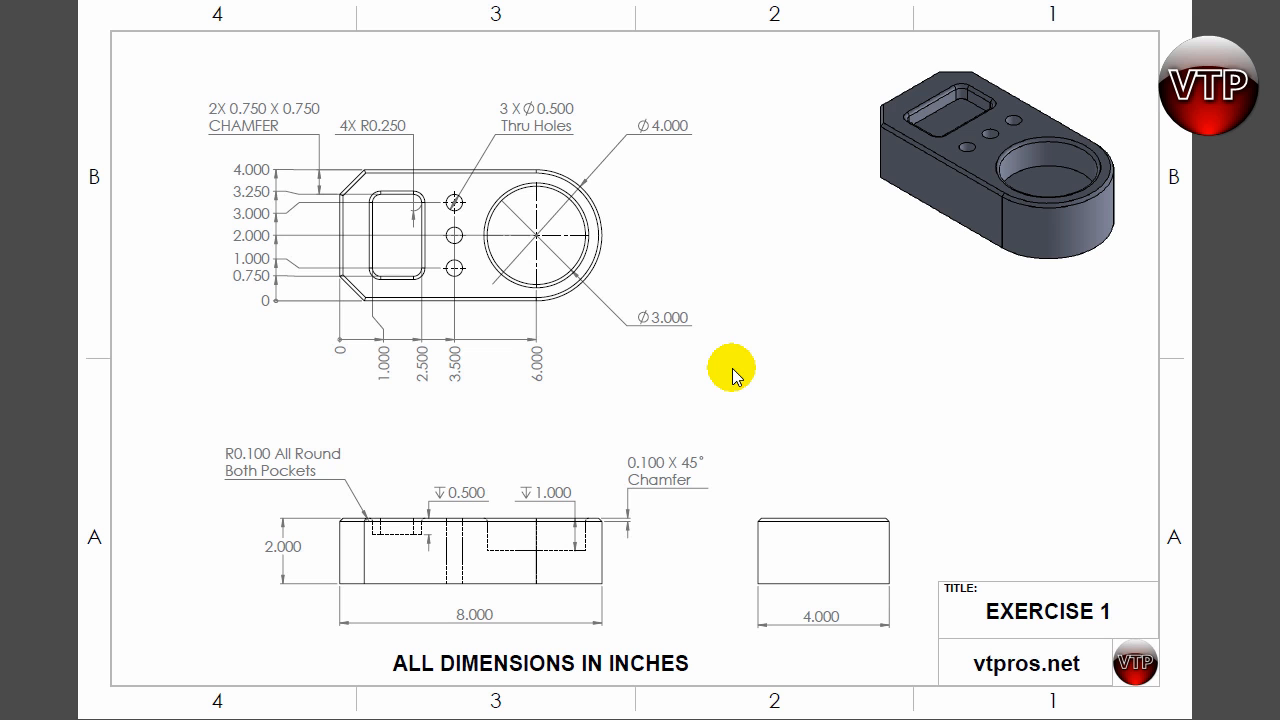
mouse_move(475, 290)
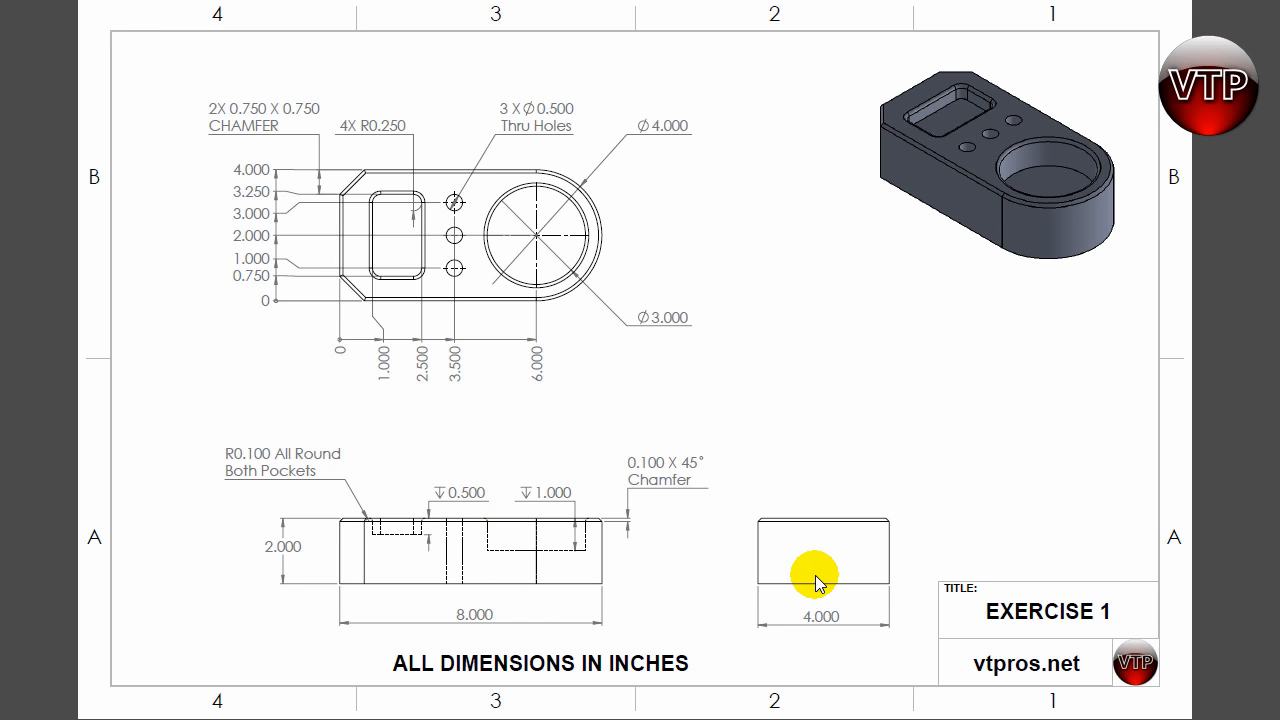
mouse_move(962, 188)
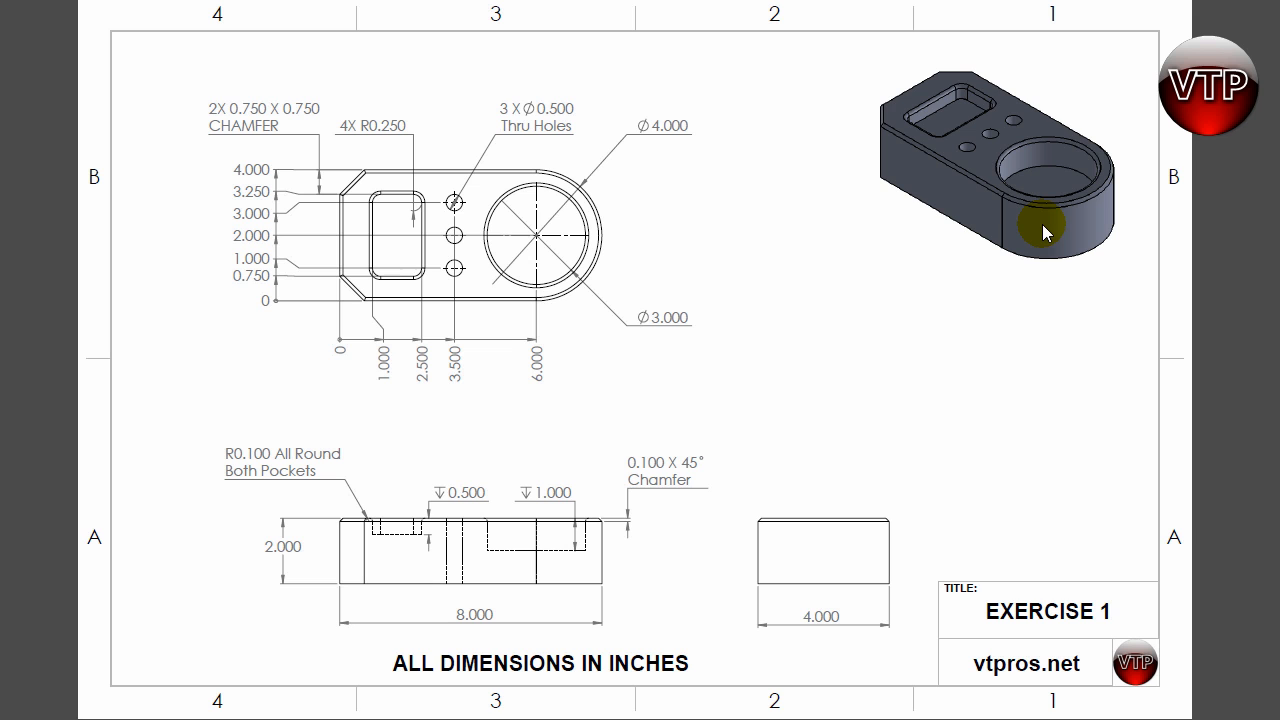
mouse_move(540, 140)
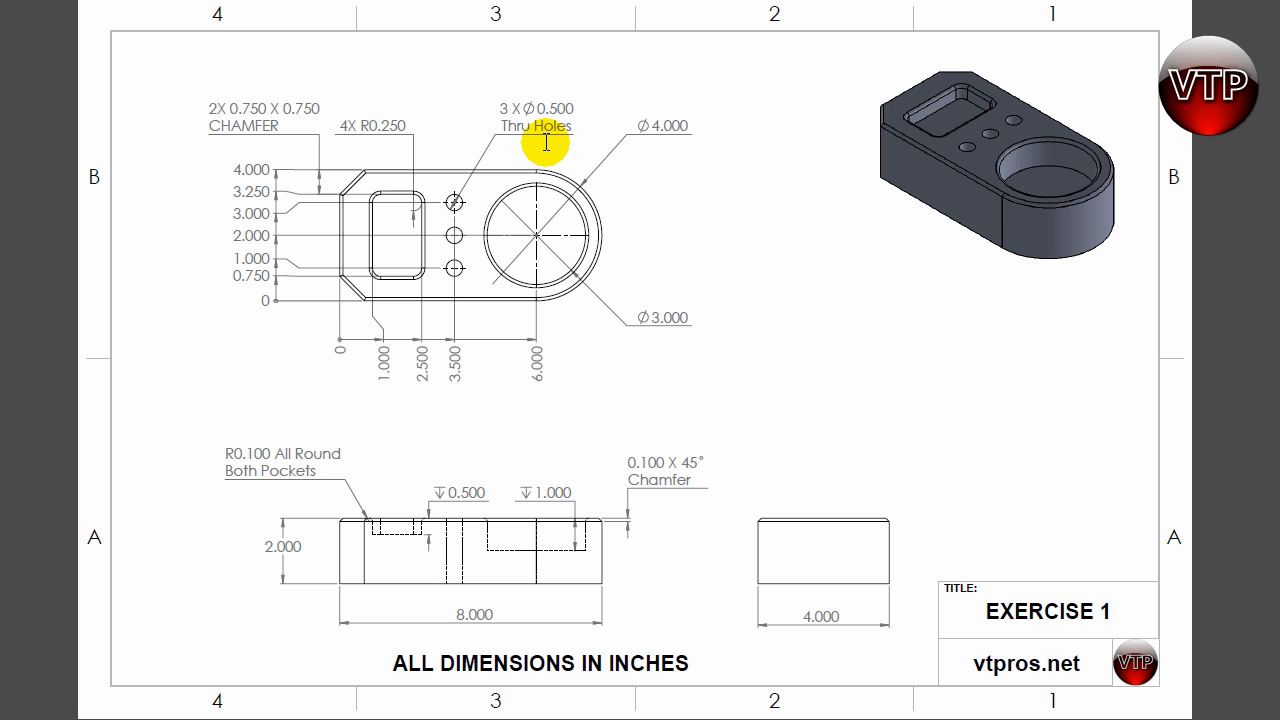
mouse_move(558, 557)
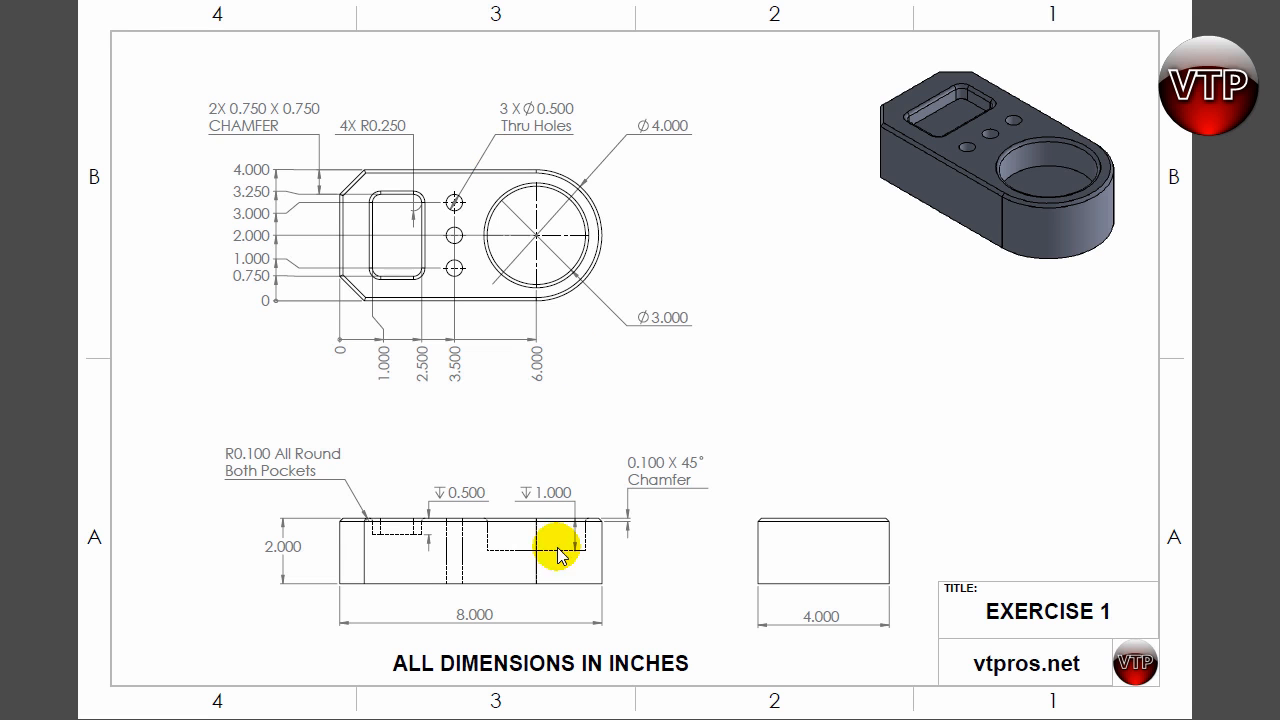
mouse_move(1098, 253)
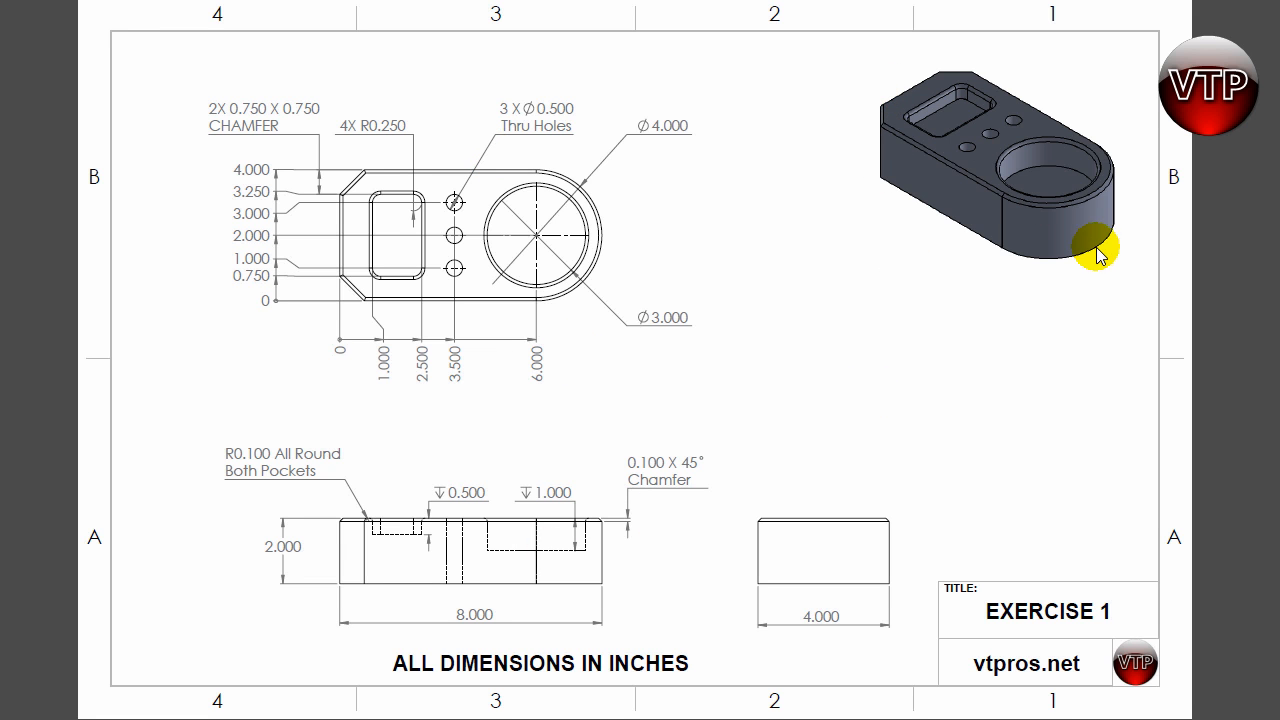
mouse_move(982, 211)
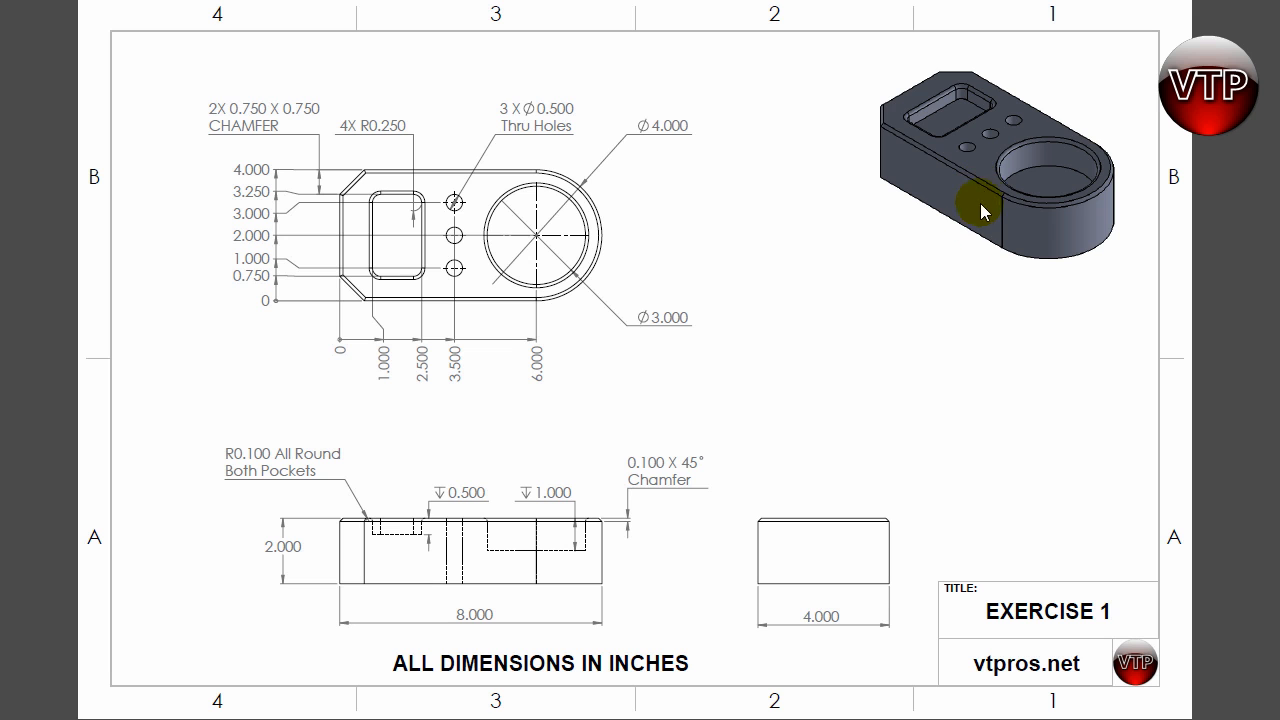
mouse_move(1028, 297)
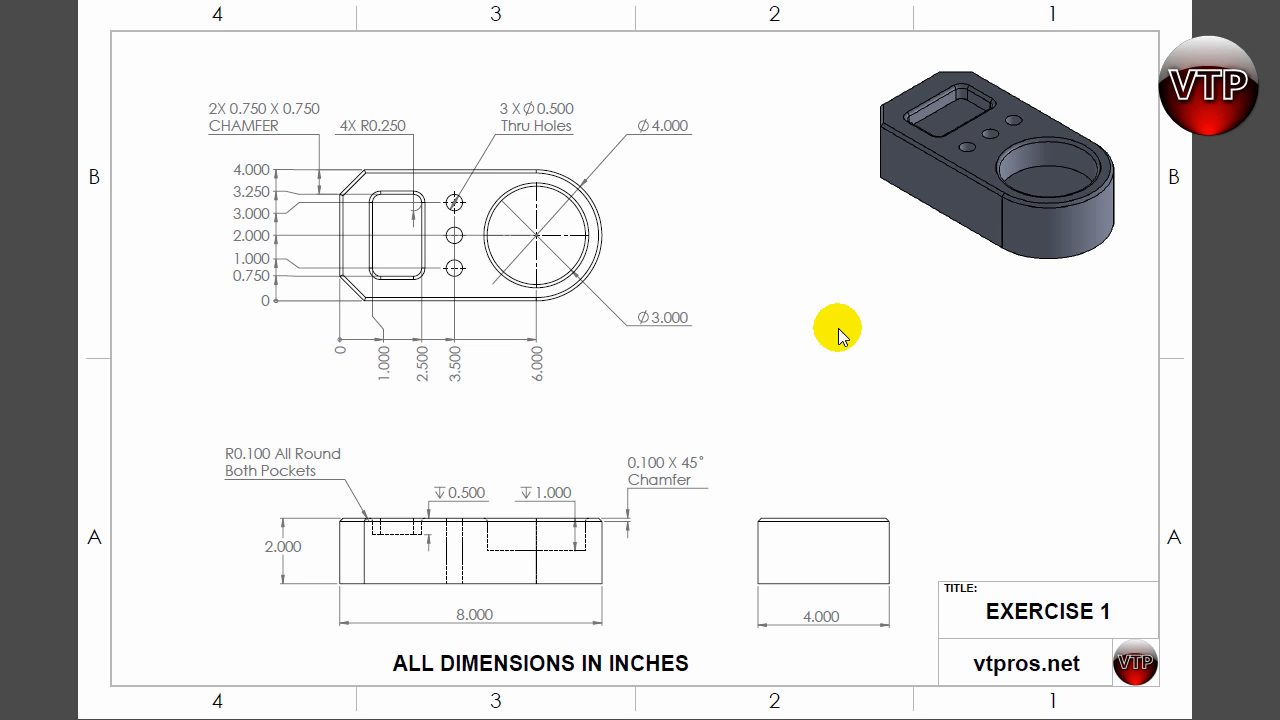
mouse_move(588, 628)
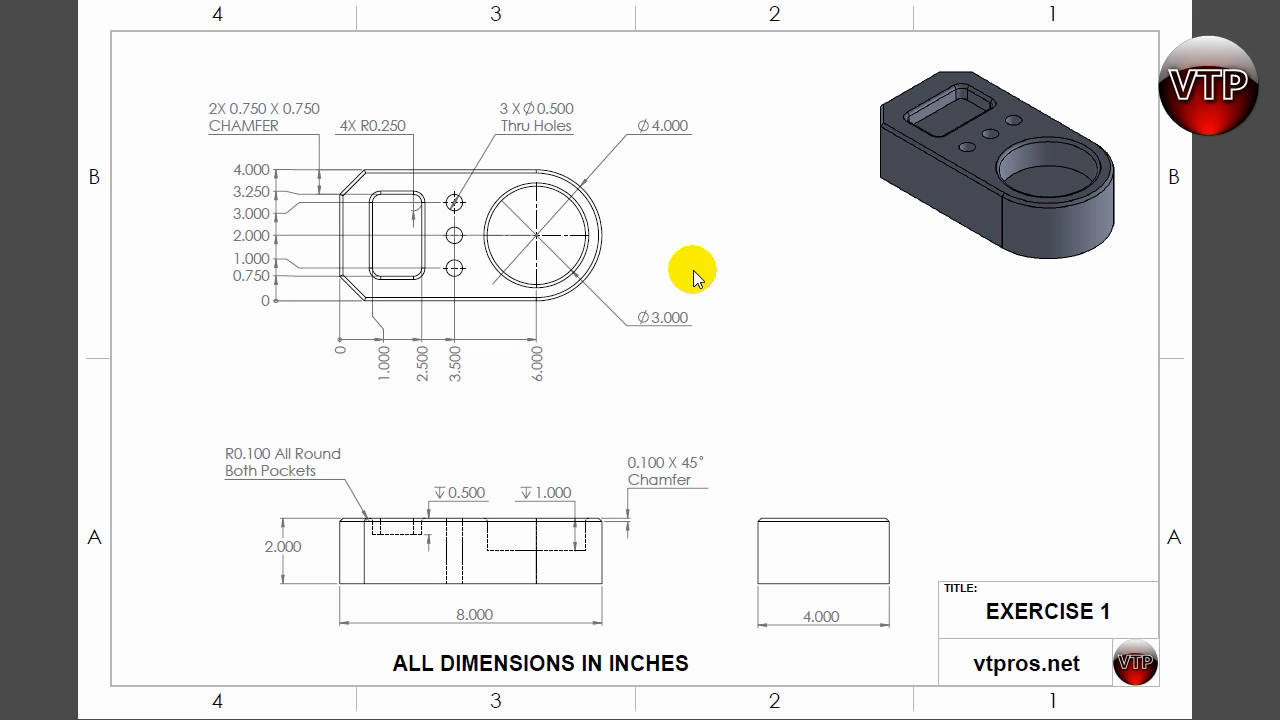
mouse_move(952, 58)
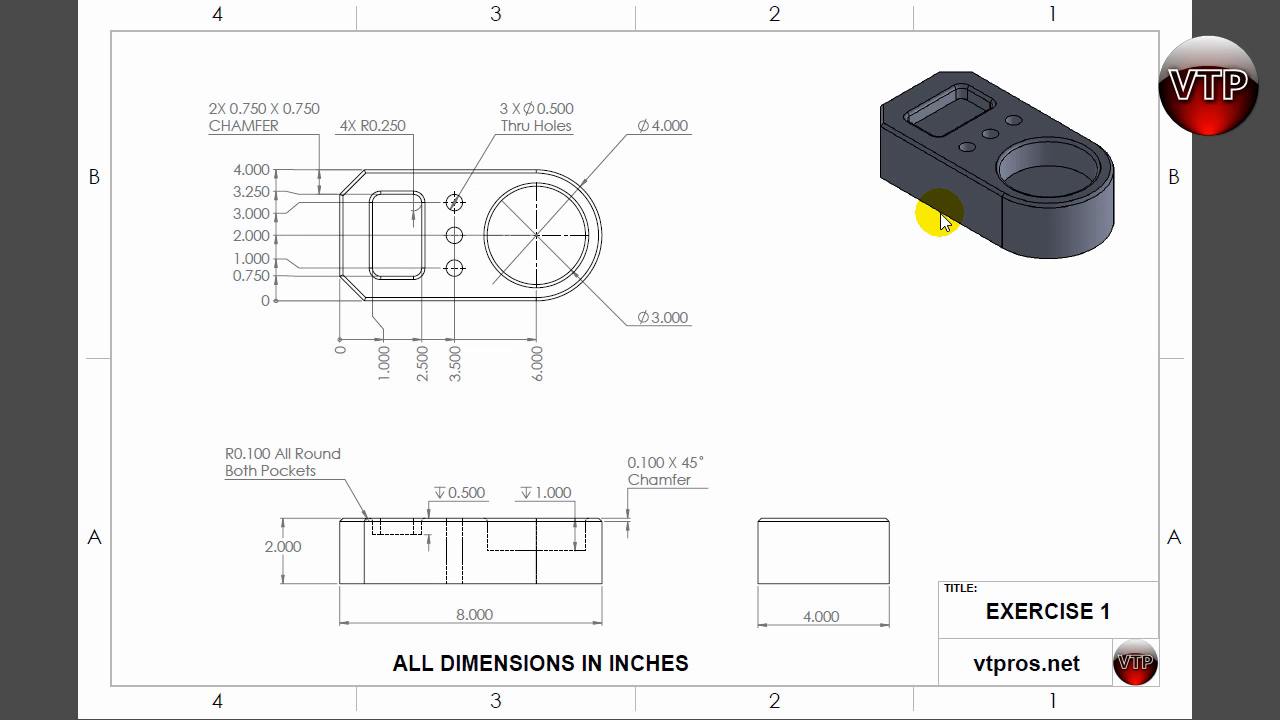
mouse_move(958, 215)
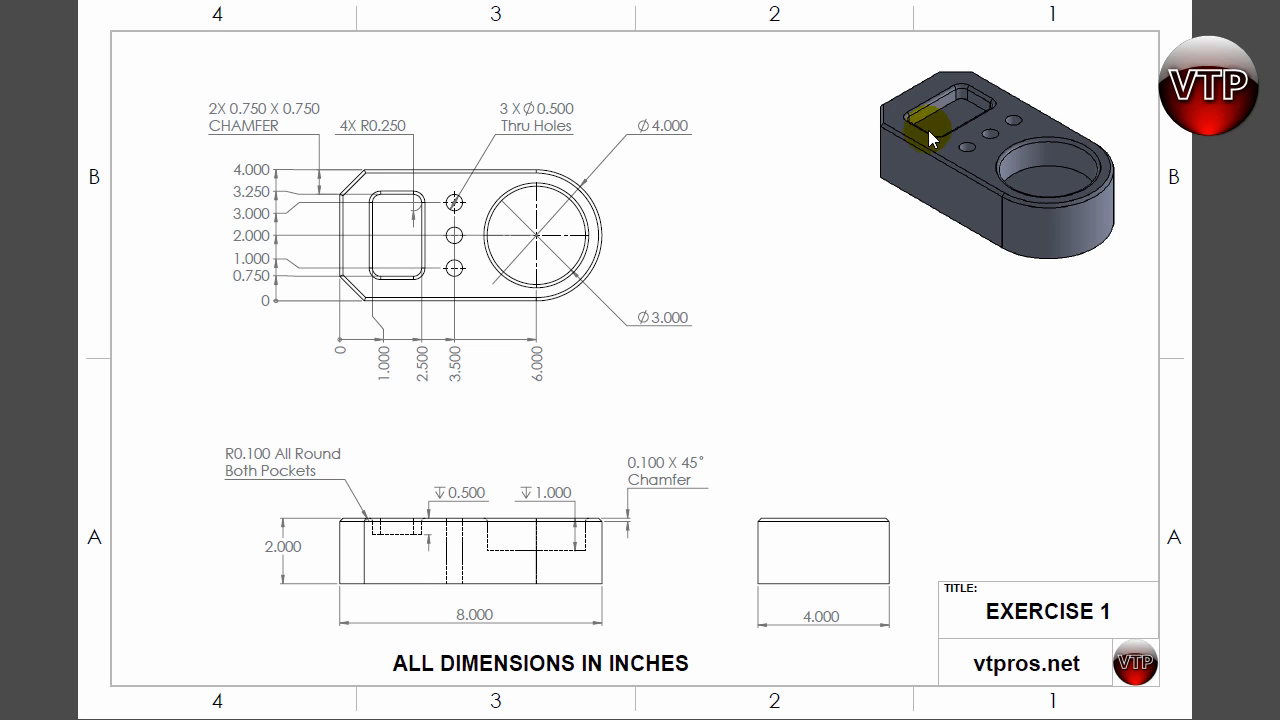
mouse_move(940, 190)
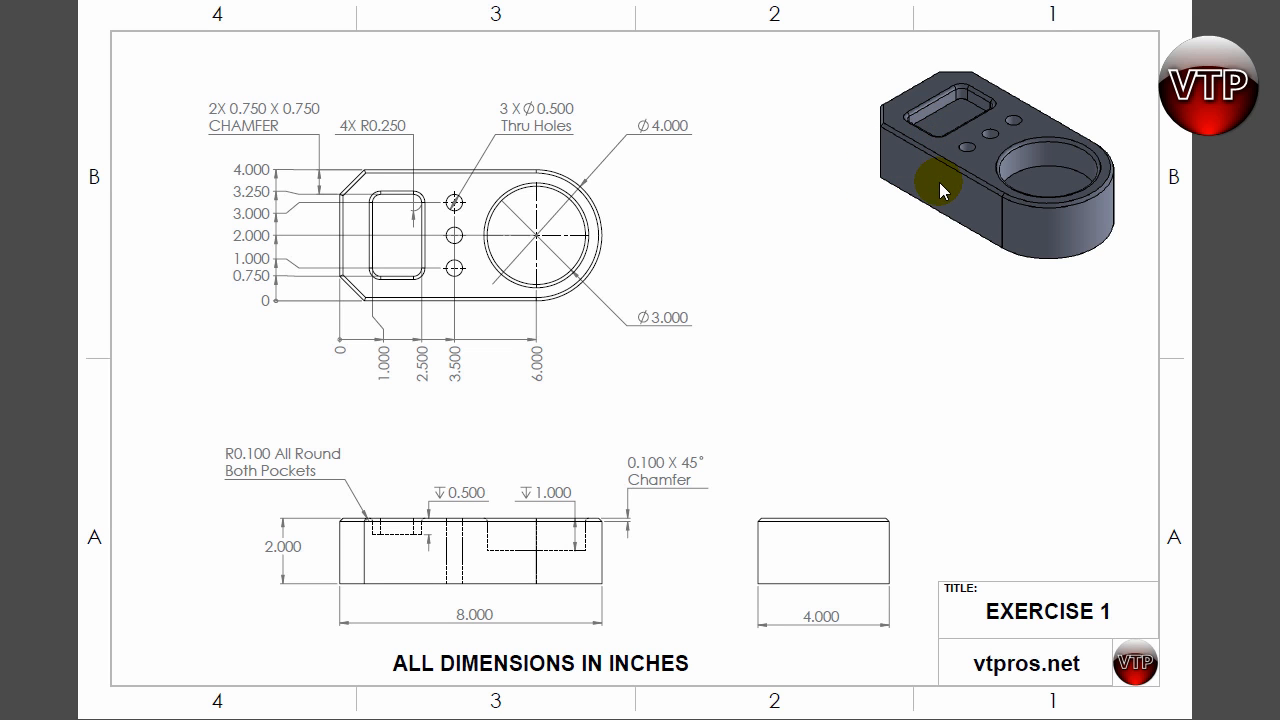
mouse_move(1025, 213)
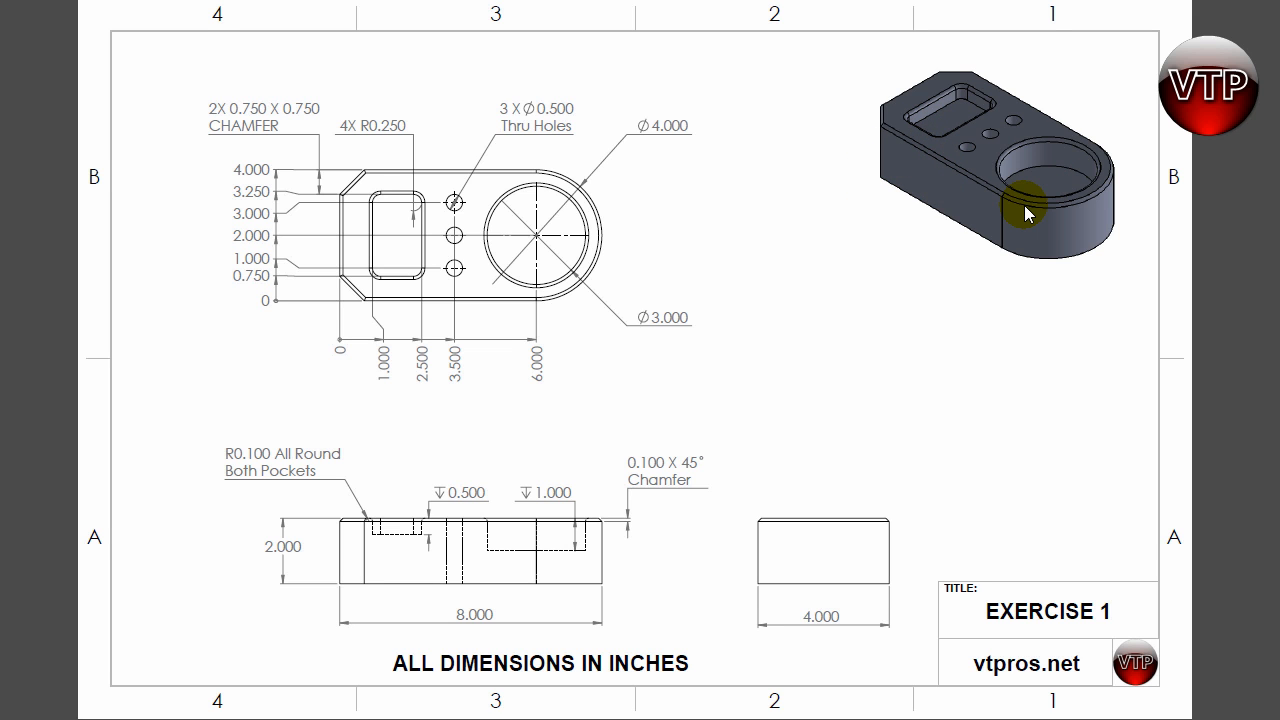
mouse_move(1131, 188)
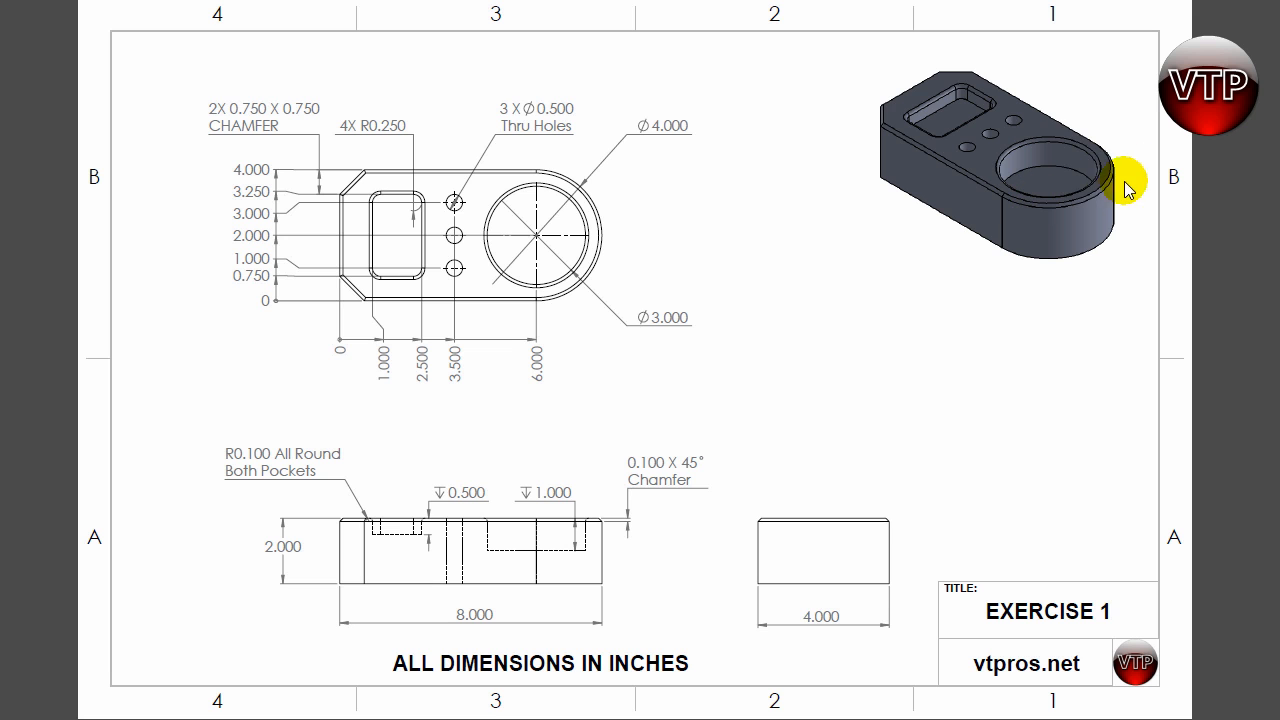
mouse_move(1113, 158)
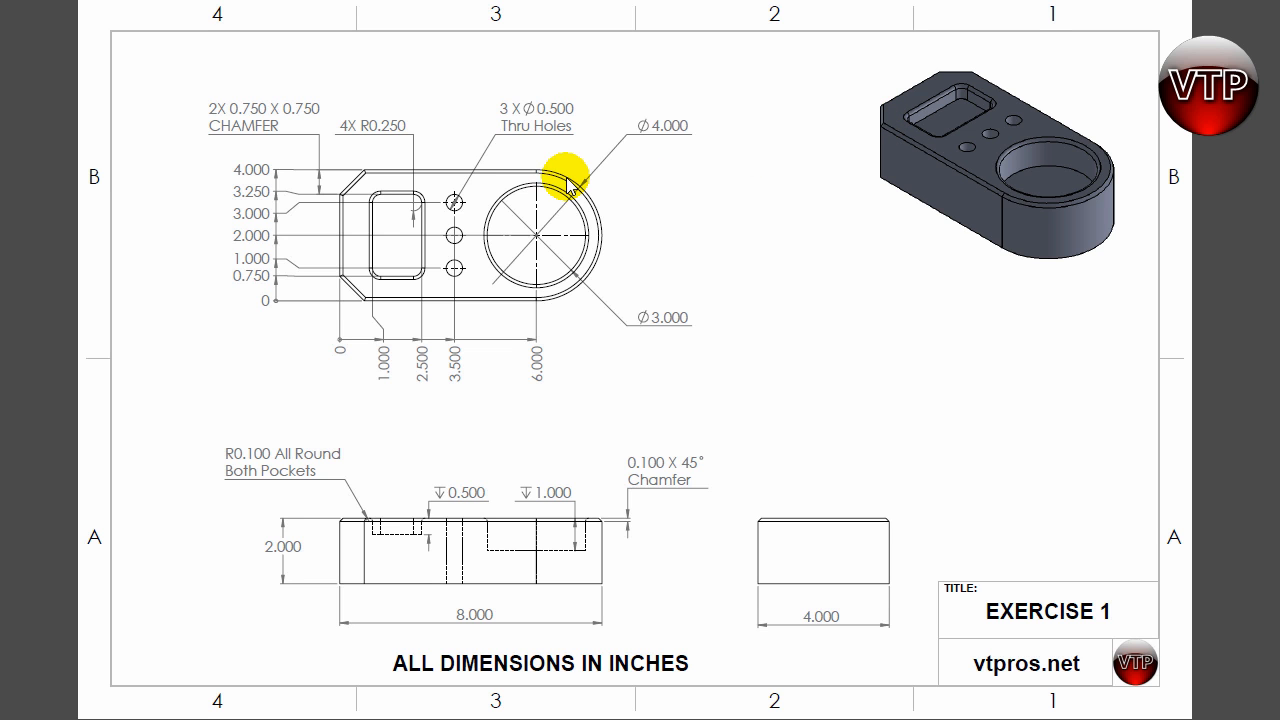
mouse_move(460, 170)
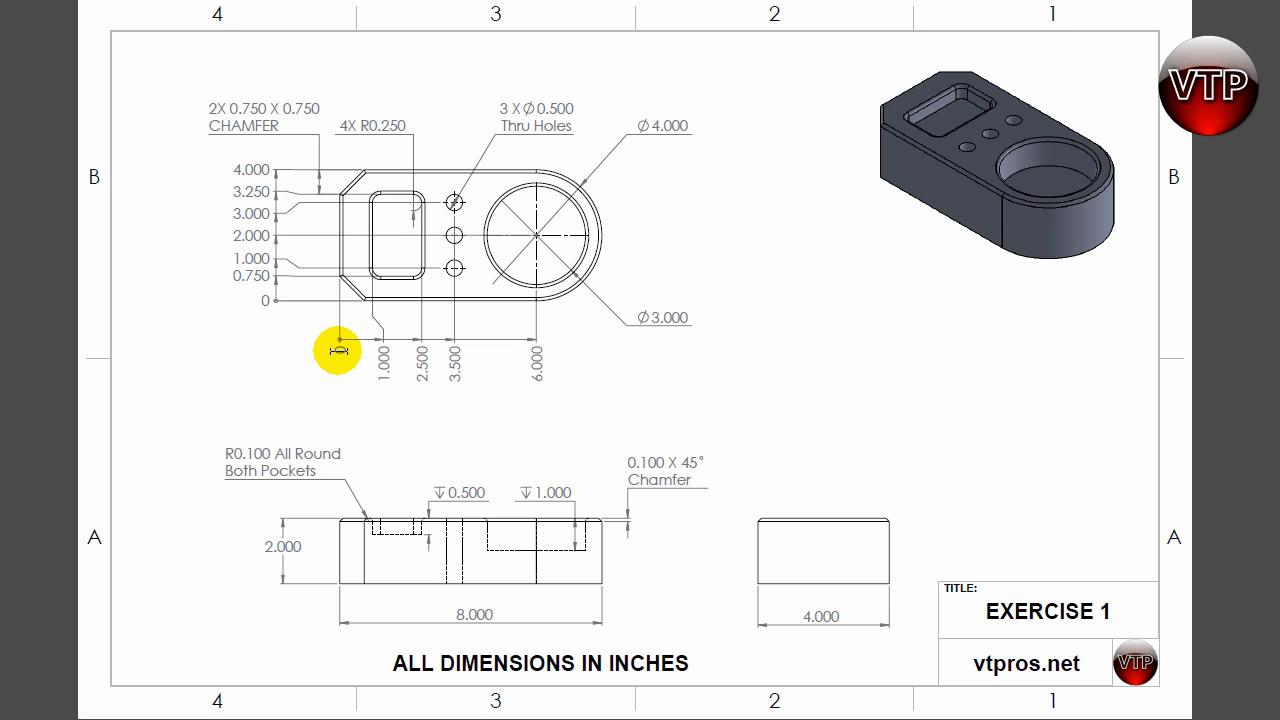
mouse_move(632, 362)
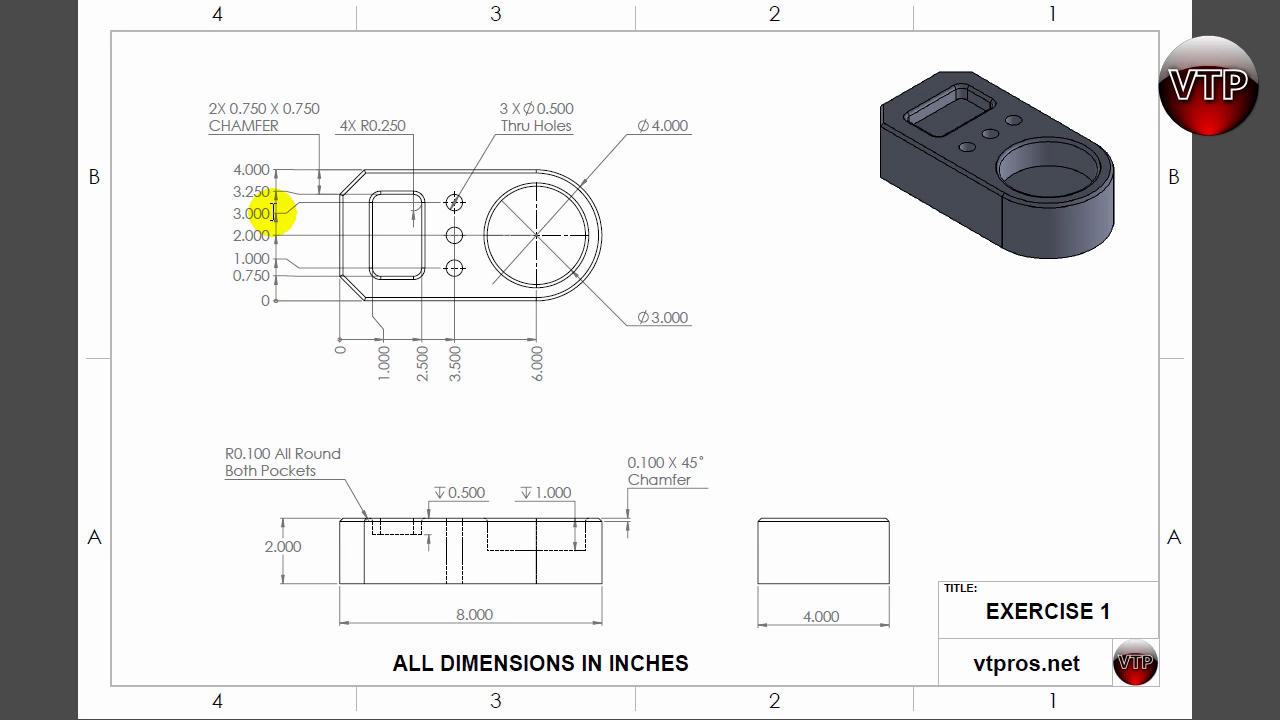
mouse_move(283, 548)
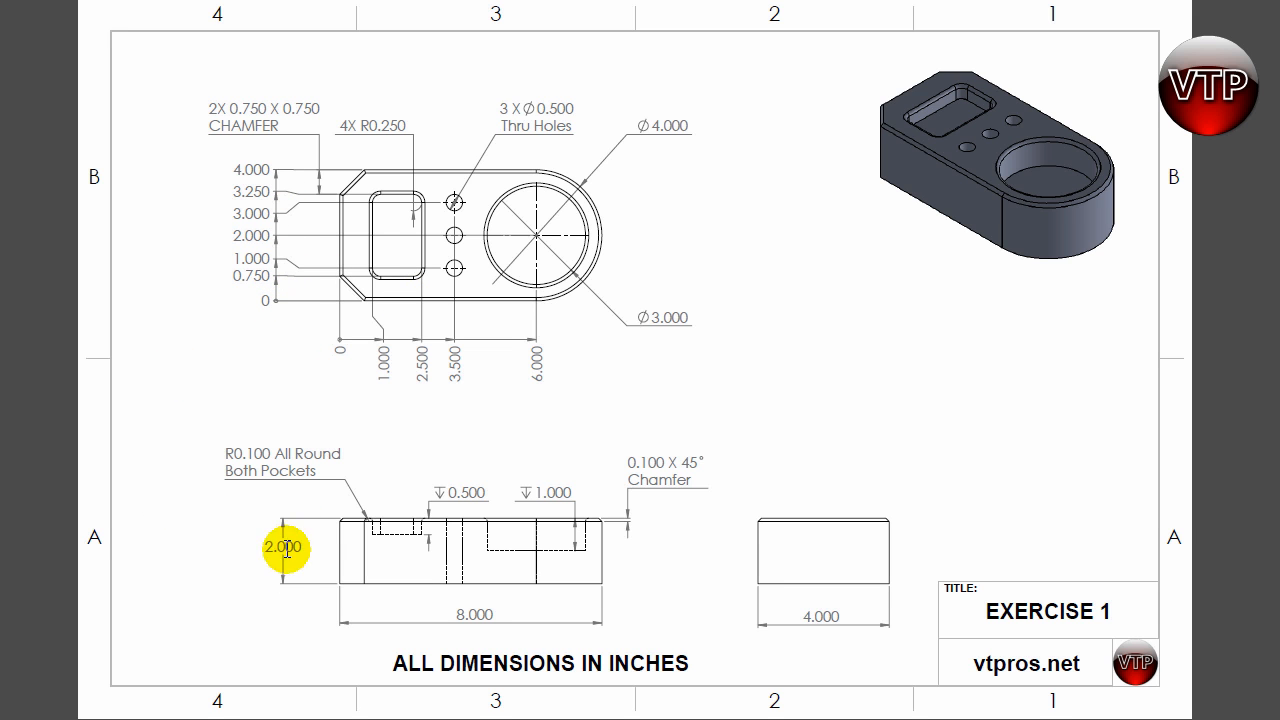
mouse_move(757, 369)
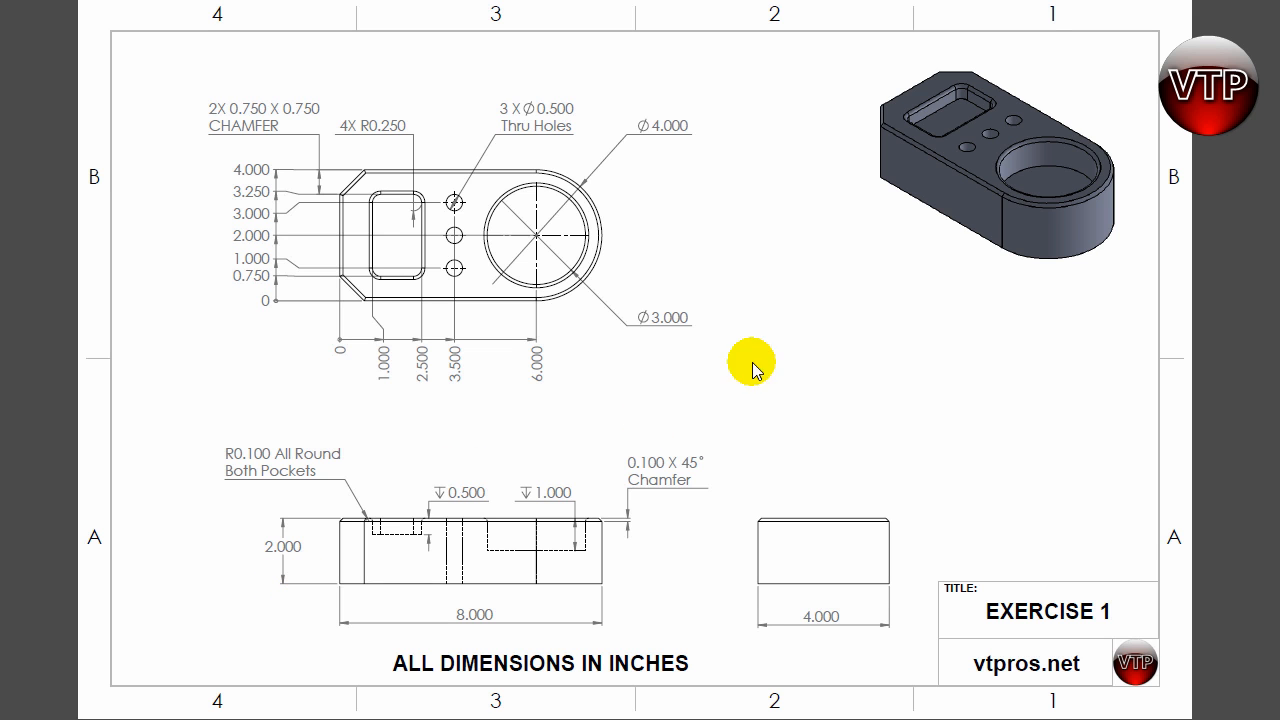
mouse_move(790, 160)
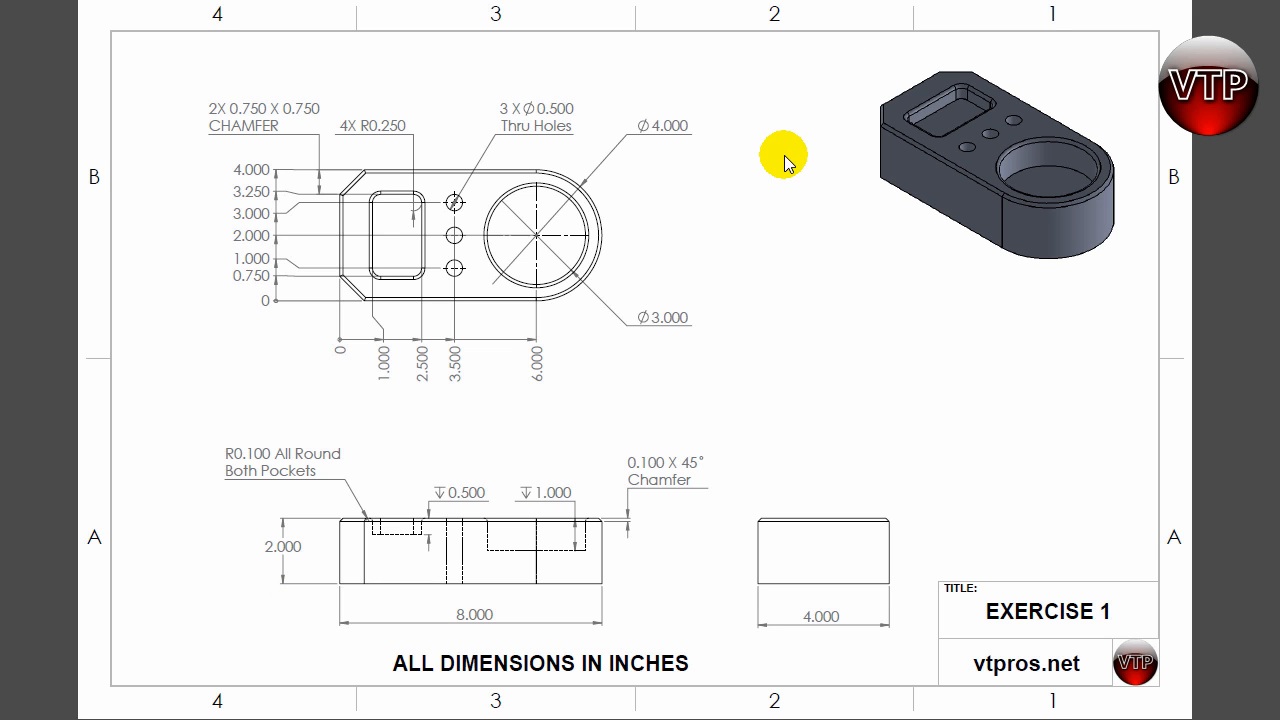
mouse_move(313, 326)
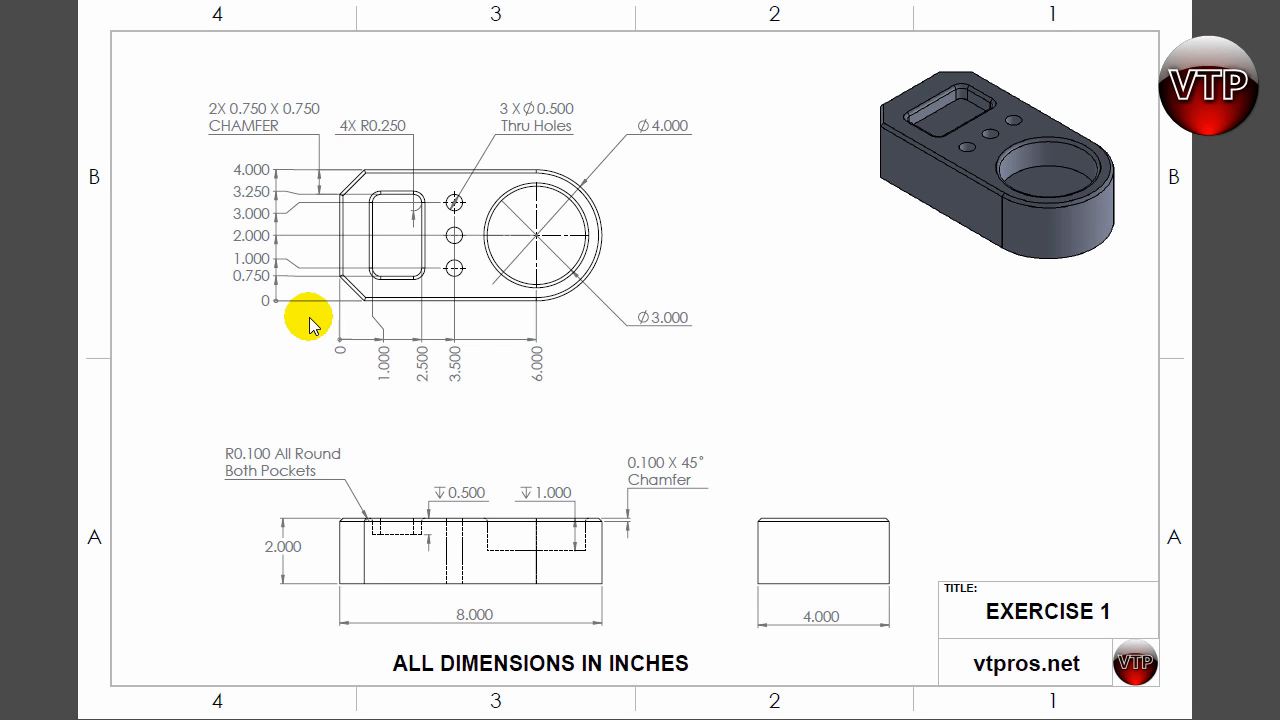
mouse_move(644, 180)
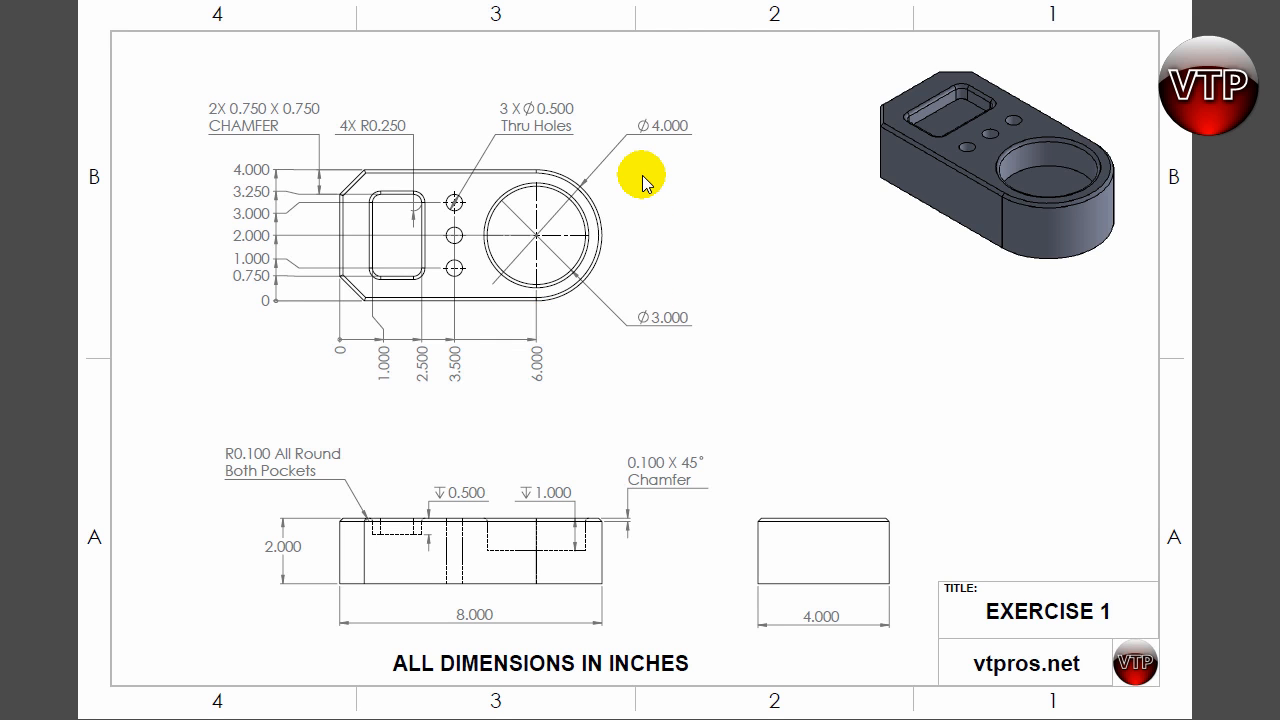